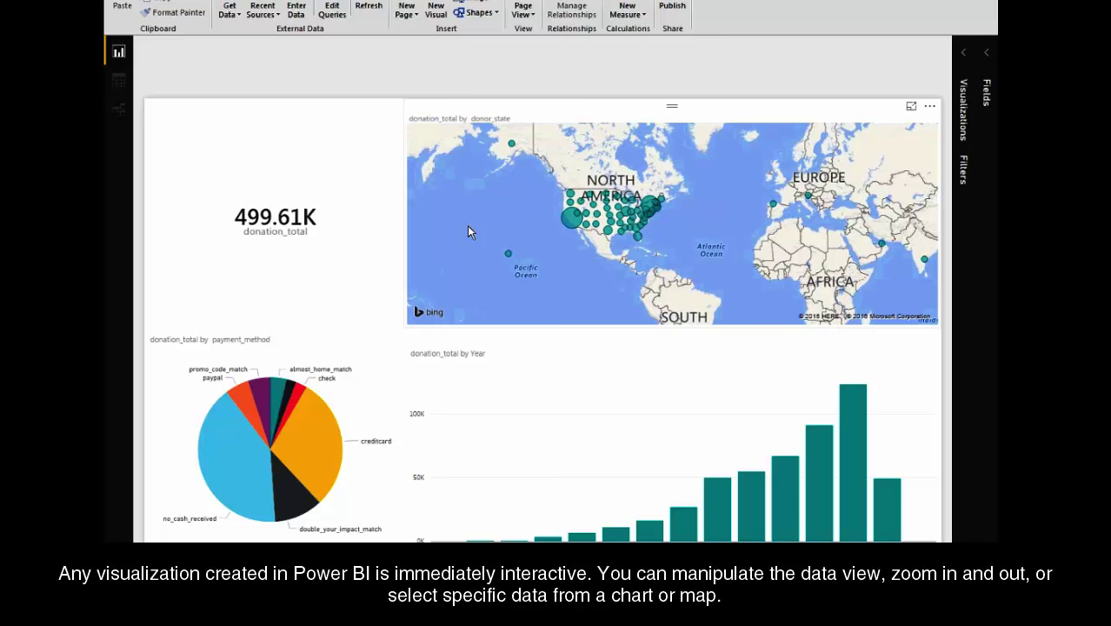
mouse_move(678, 285)
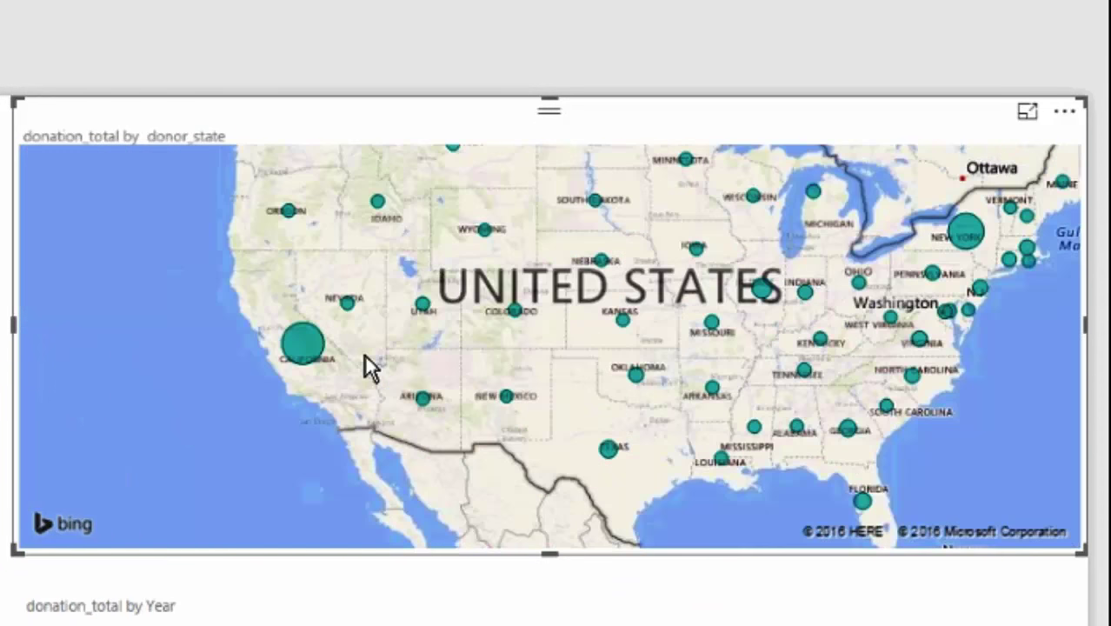
mouse_move(305, 341)
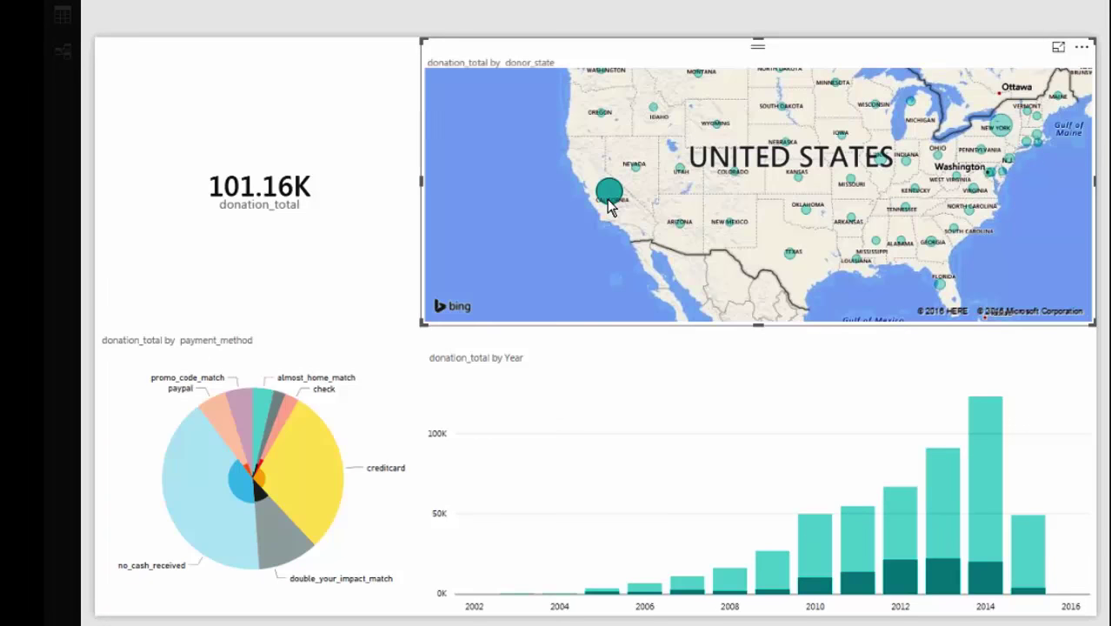
Select the California bubble on the map, cross-filtering the total down to 101.16K
click(756, 478)
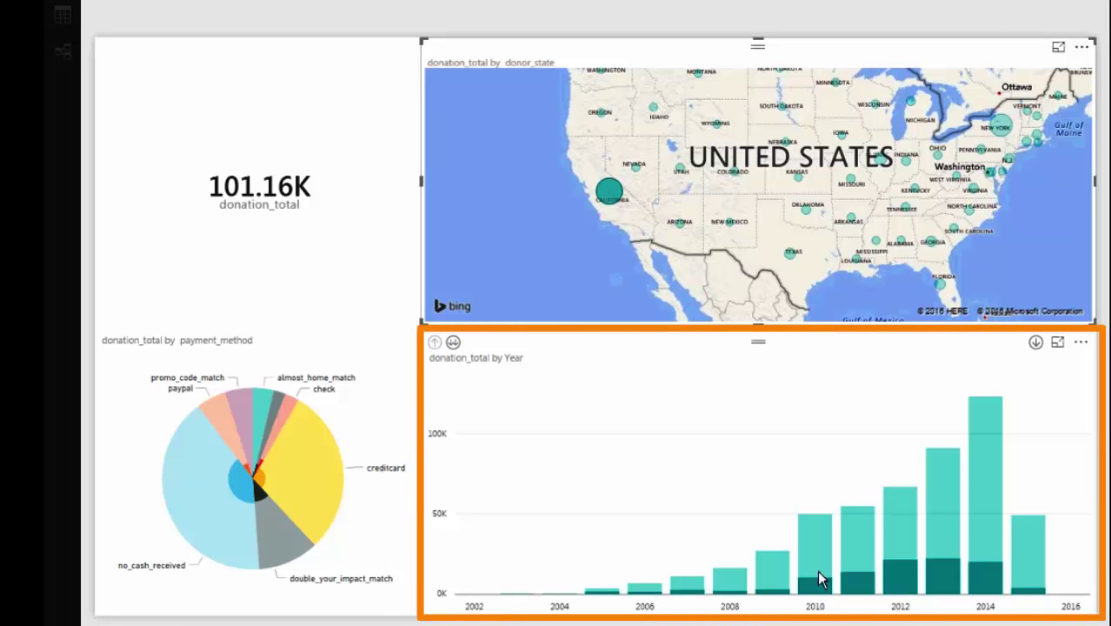
mouse_move(855, 589)
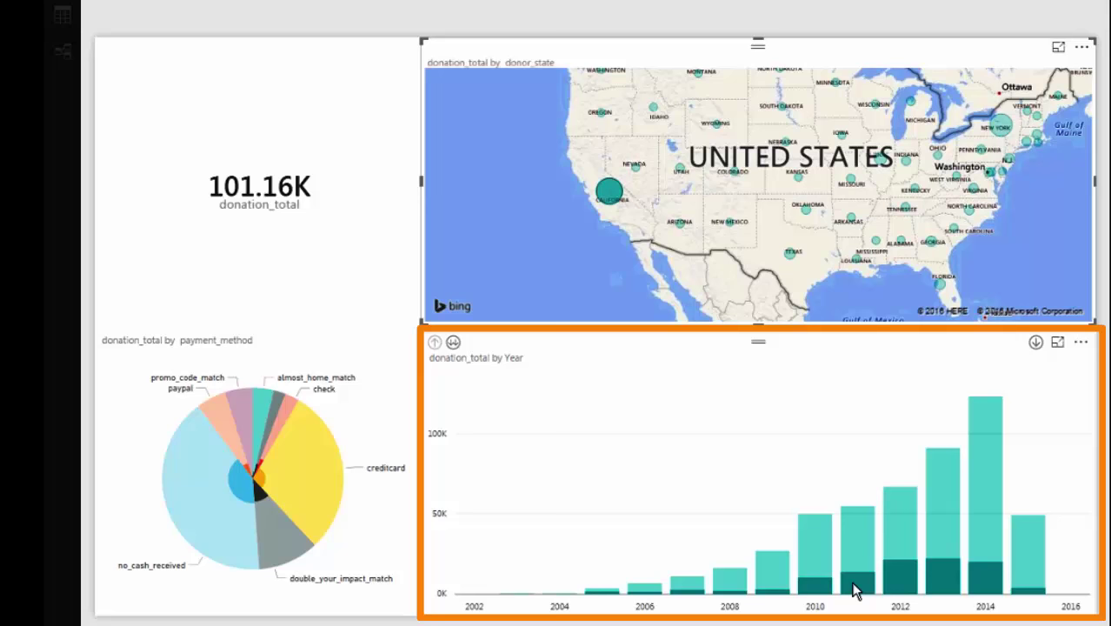
mouse_move(900, 573)
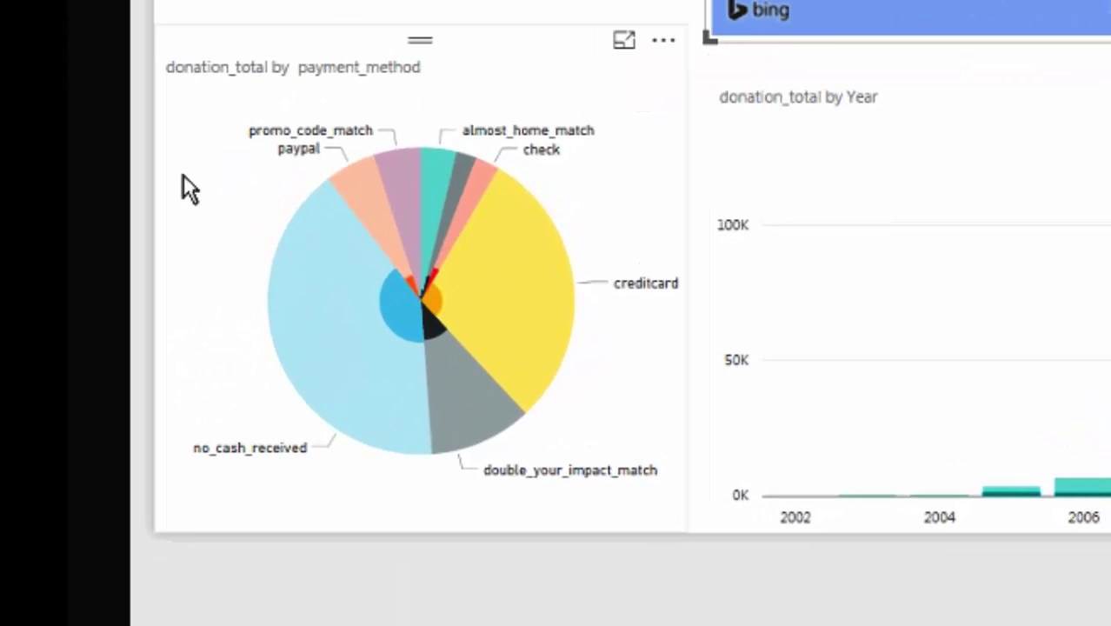
mouse_move(507, 296)
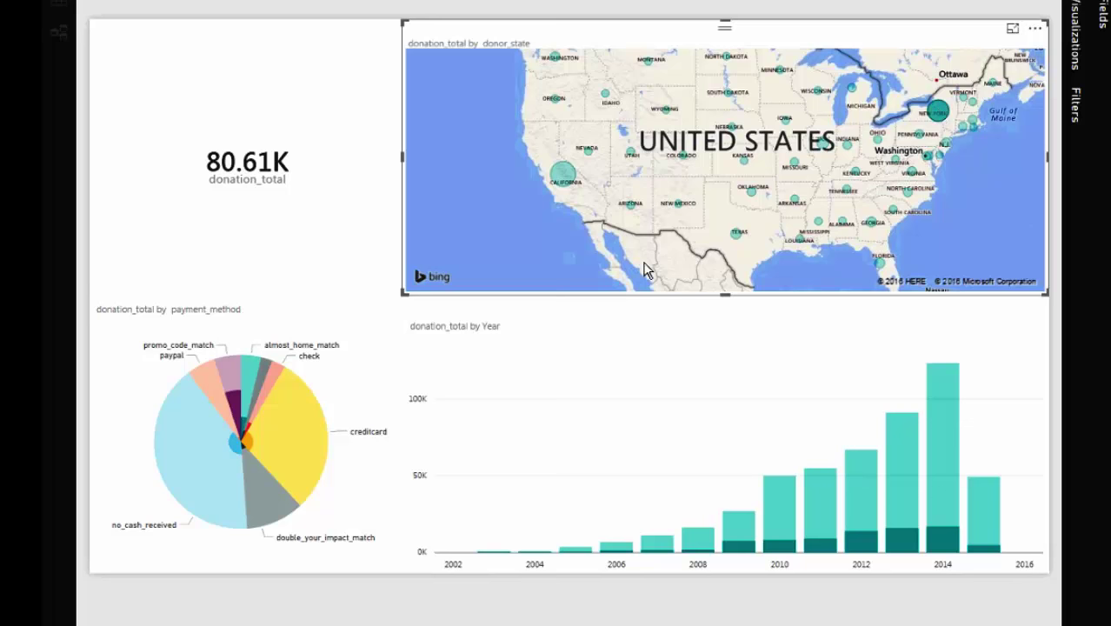
mouse_move(236, 409)
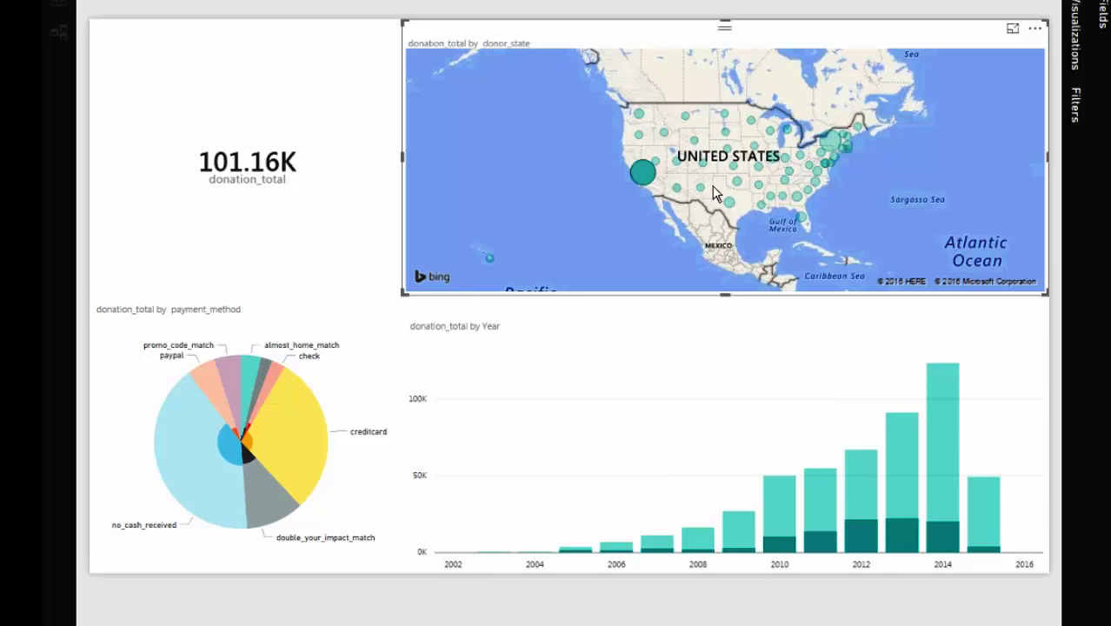
mouse_move(594, 203)
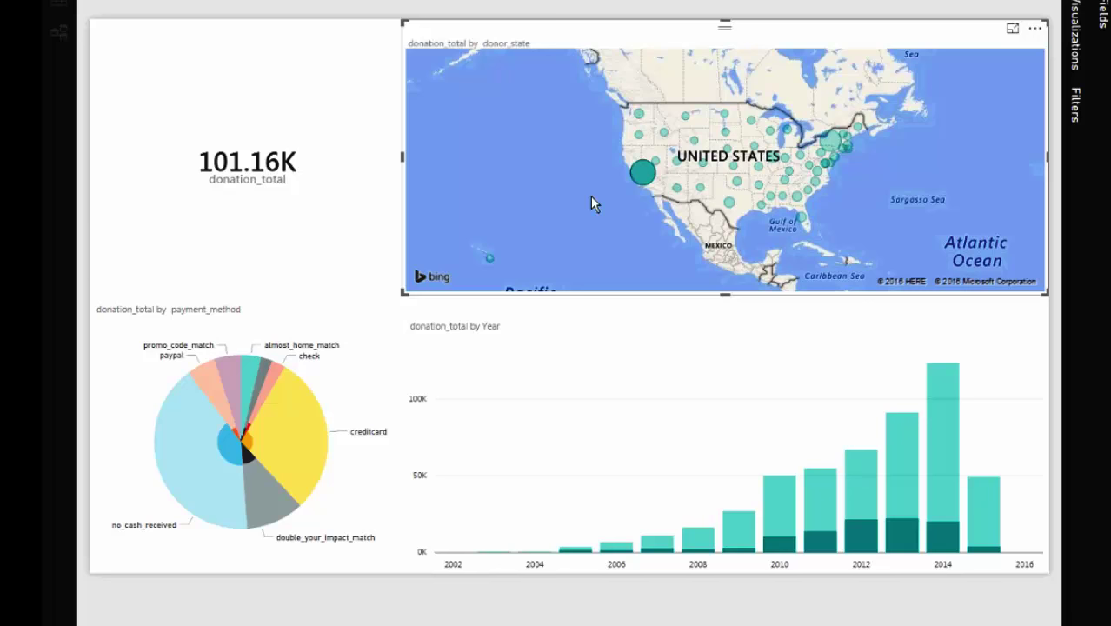
mouse_move(628, 172)
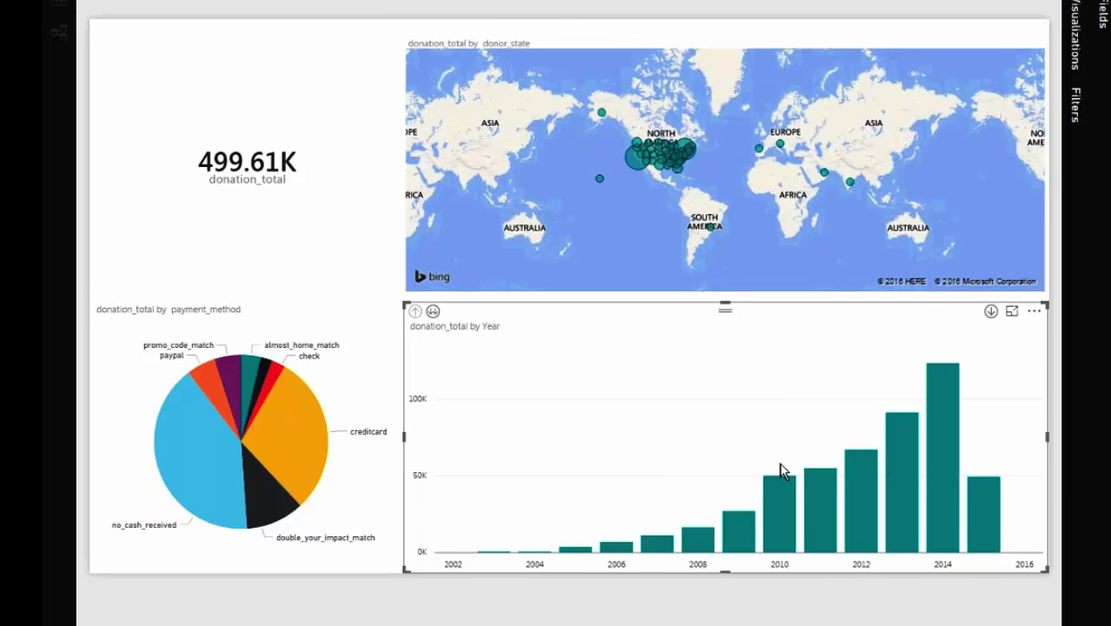
mouse_move(942, 461)
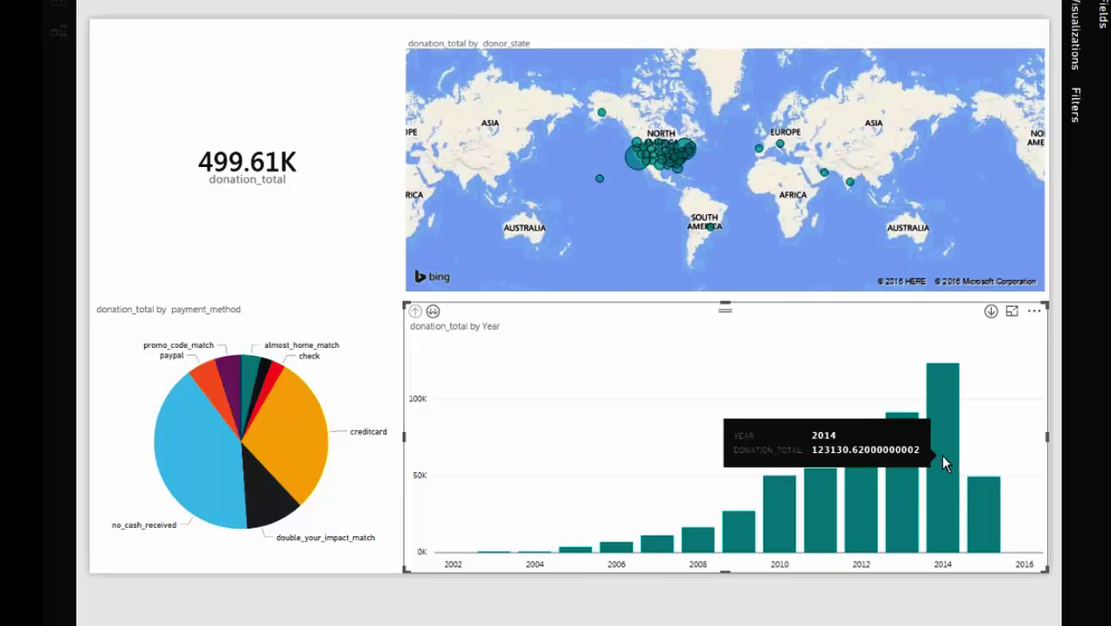
mouse_move(716, 530)
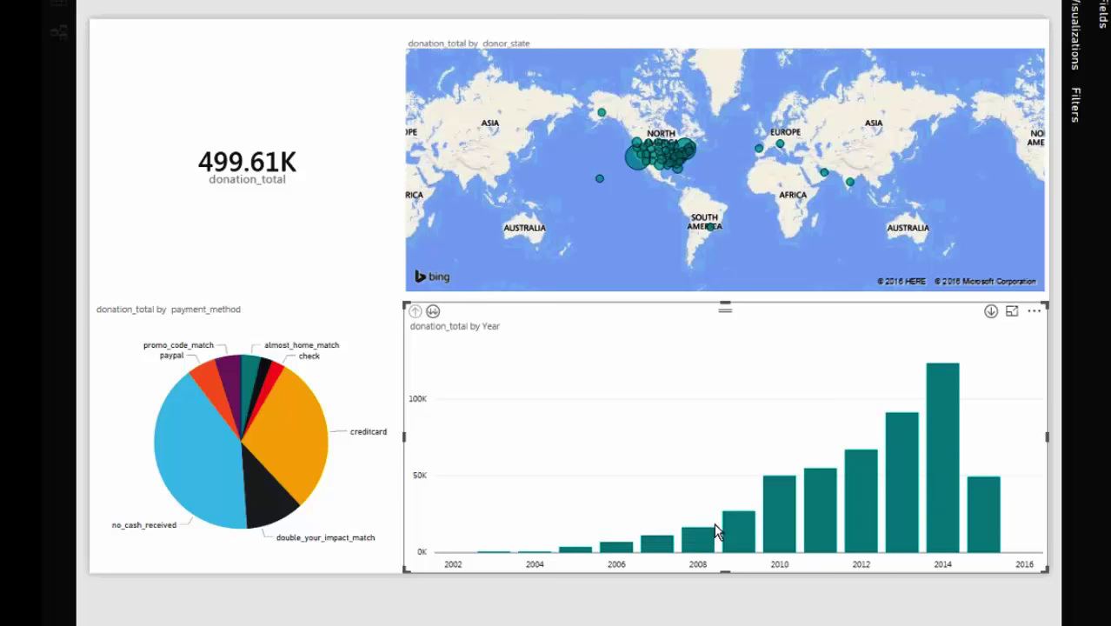
mouse_move(233, 369)
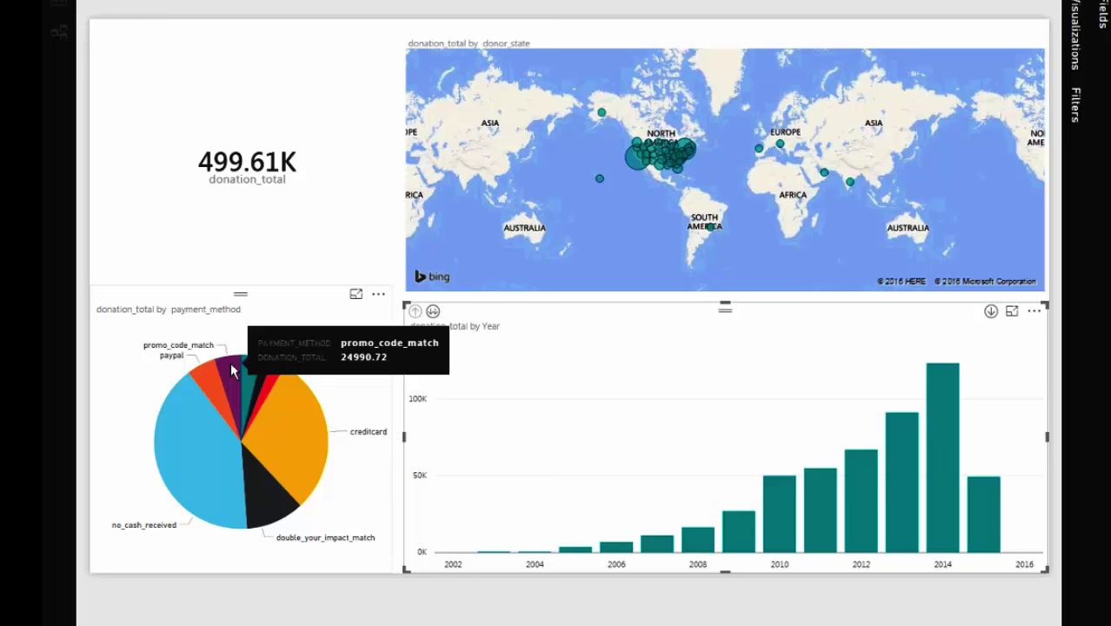
Select the promo_code_match slice in the payment_method pie, bringing the total to 24.99K
click(233, 368)
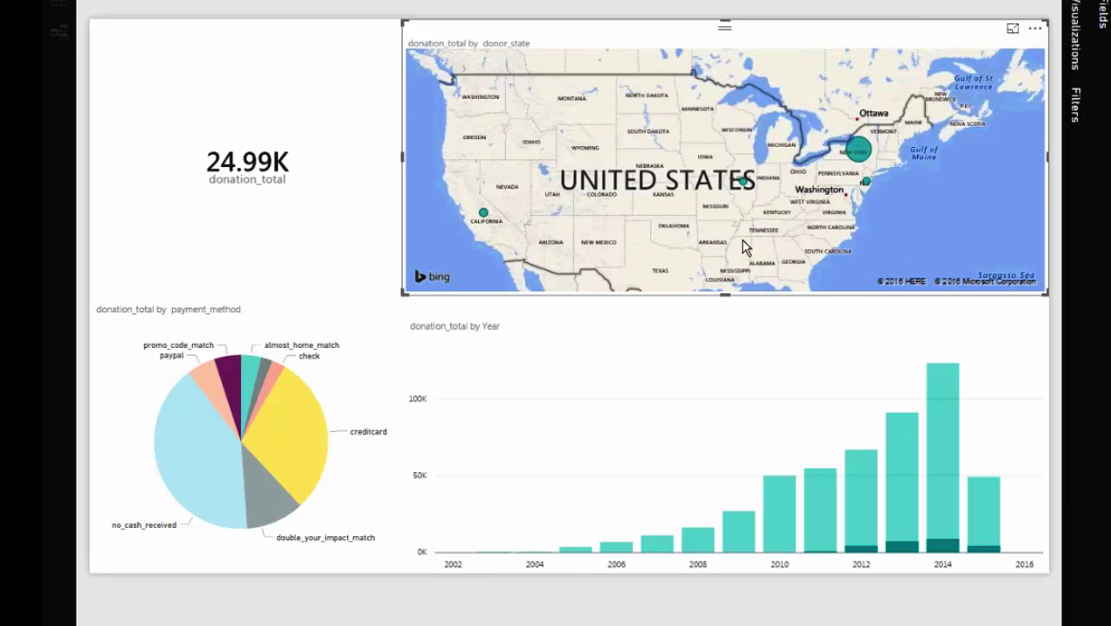
mouse_move(476, 219)
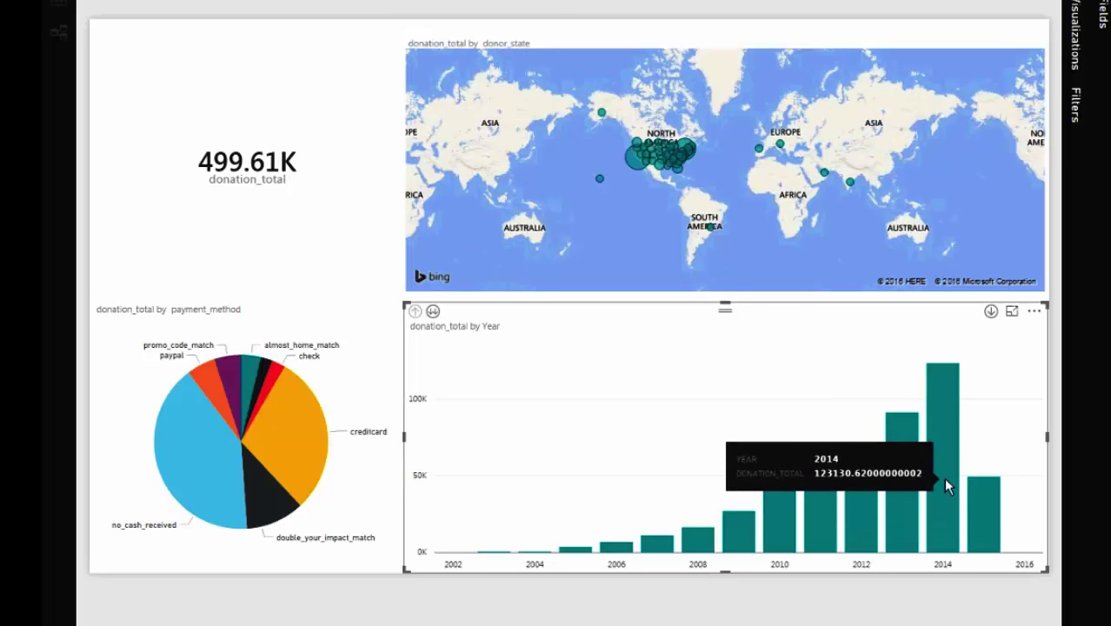
mouse_move(942, 473)
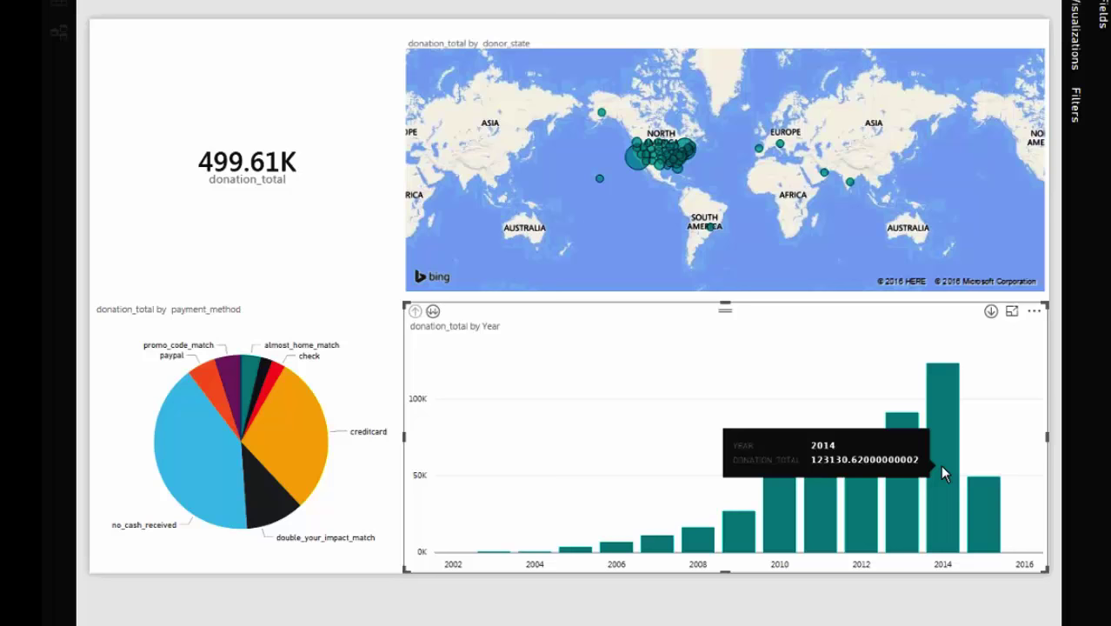
Select the 2014 bar in donation_total by Year, bringing the total to 123.13K
click(226, 478)
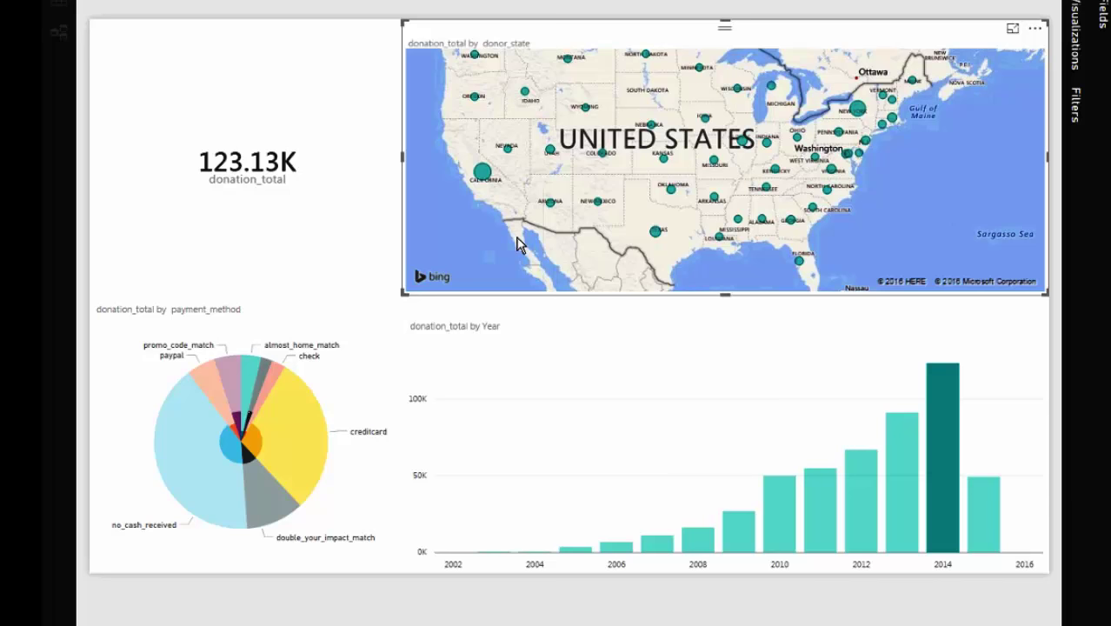
mouse_move(611, 362)
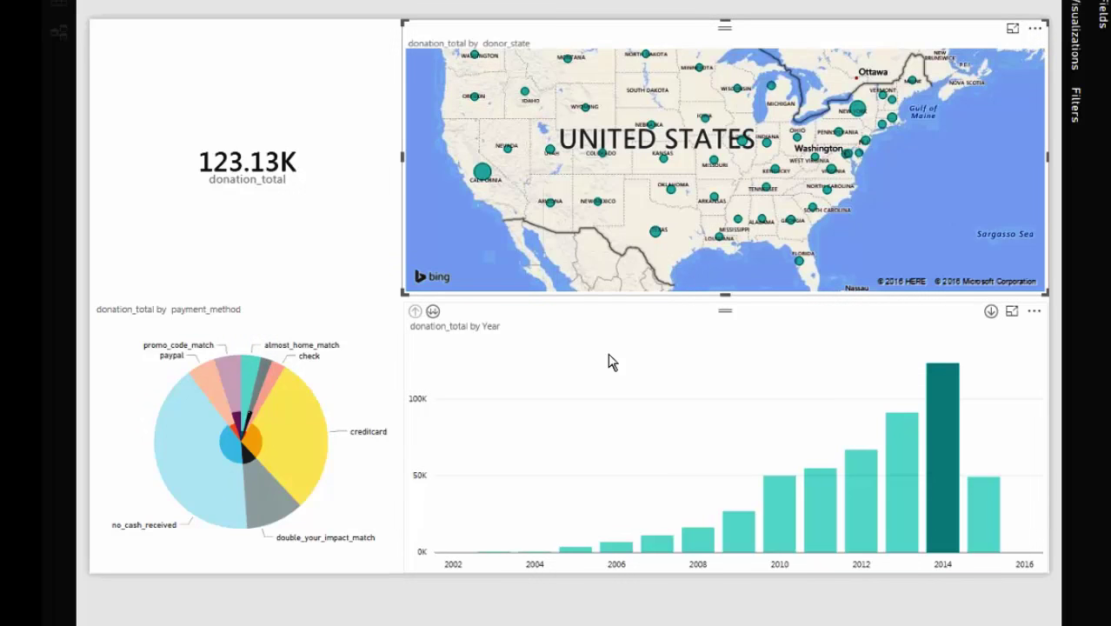